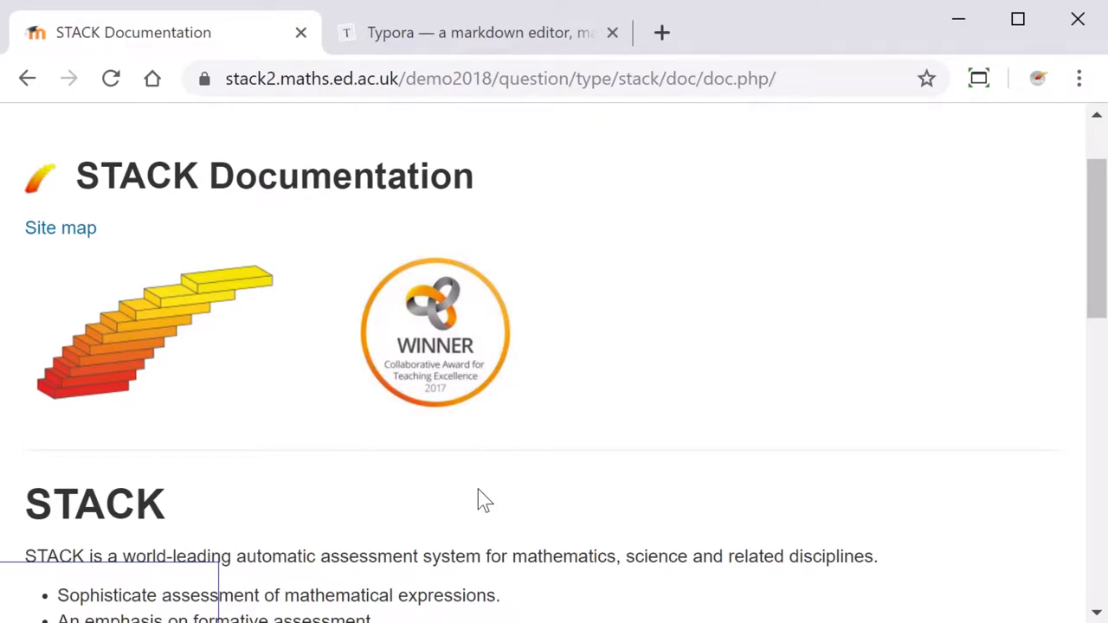
Scroll the STACK Documentation homepage down to the 'Where to start' section
scroll(down, 3)
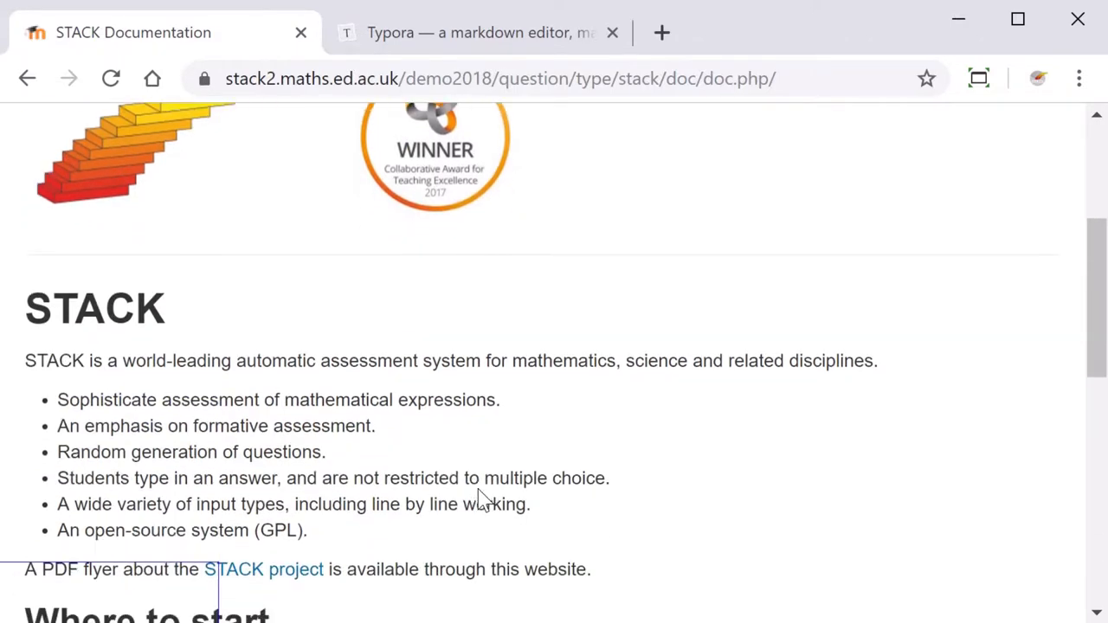
scroll(down, 3)
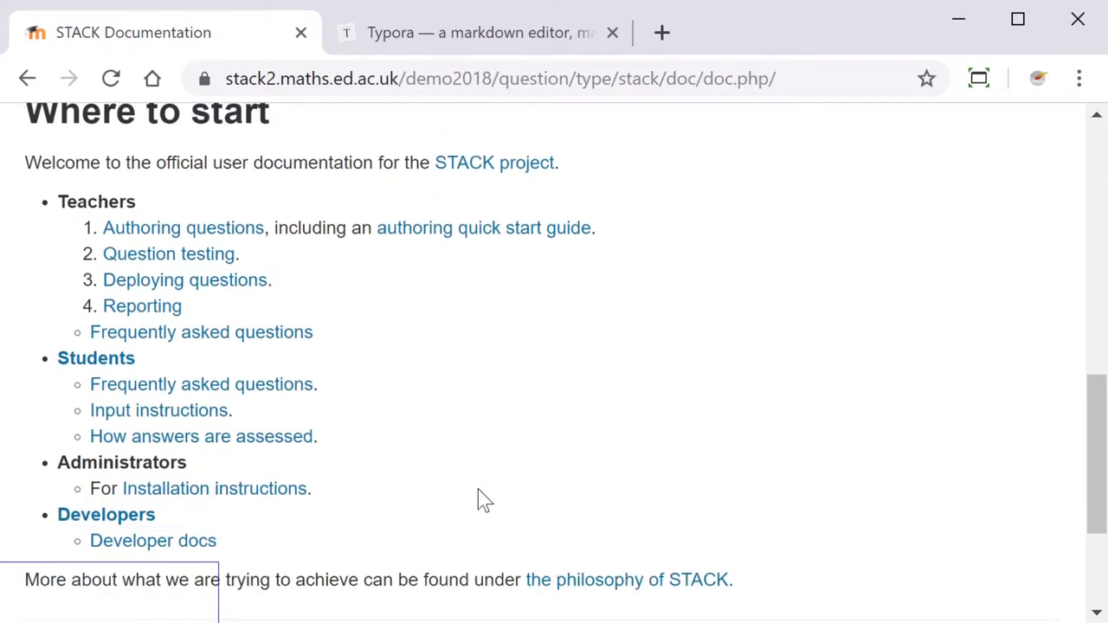
mouse_move(184, 229)
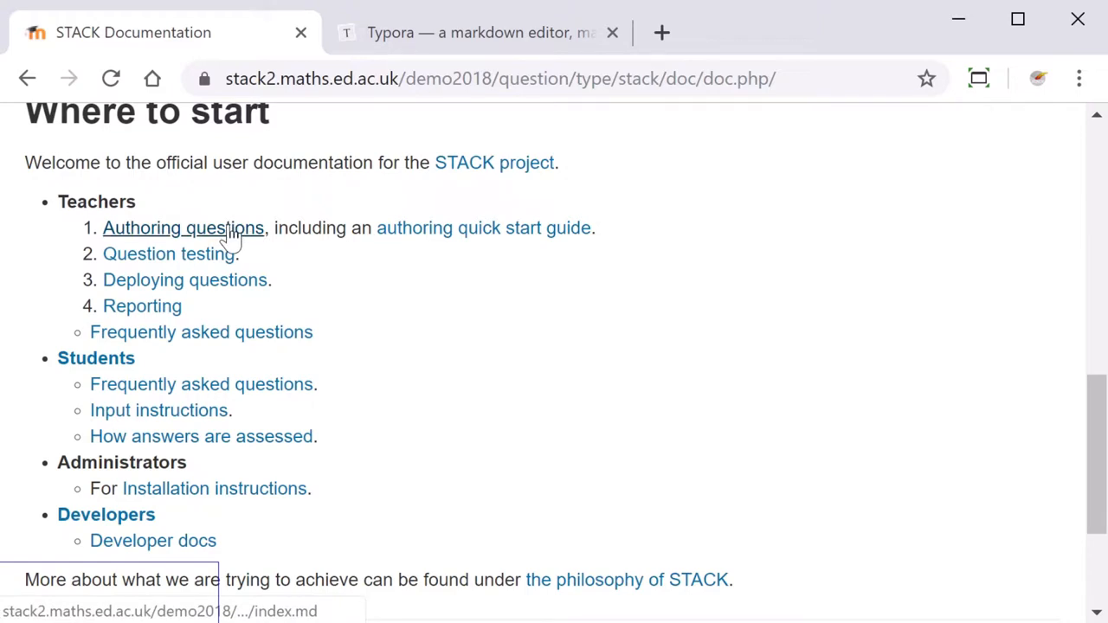
mouse_move(336, 481)
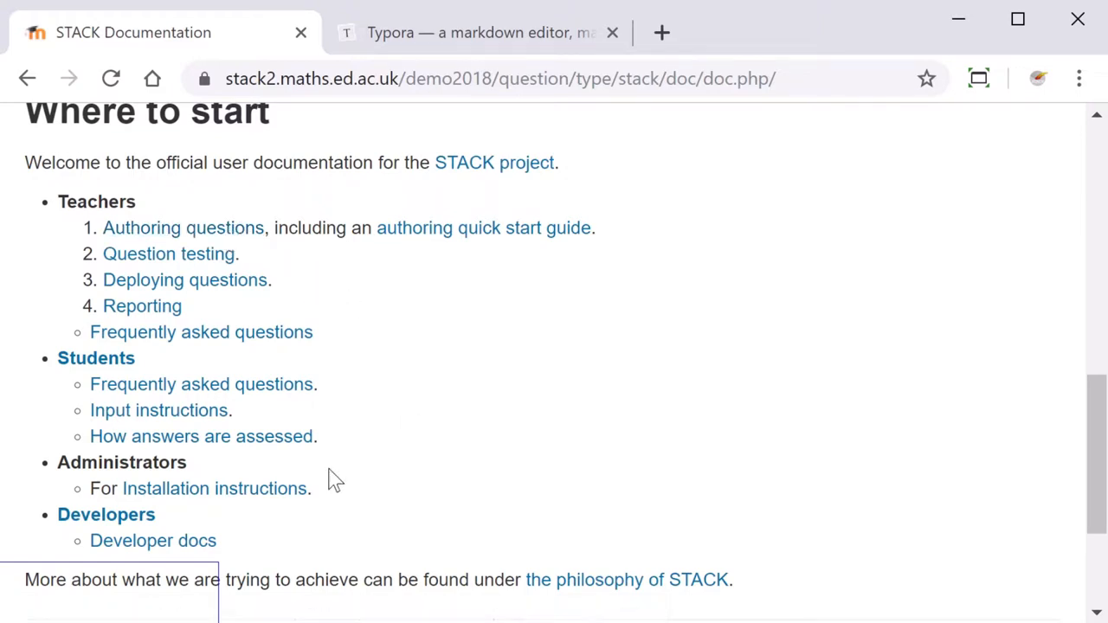
mouse_move(214, 488)
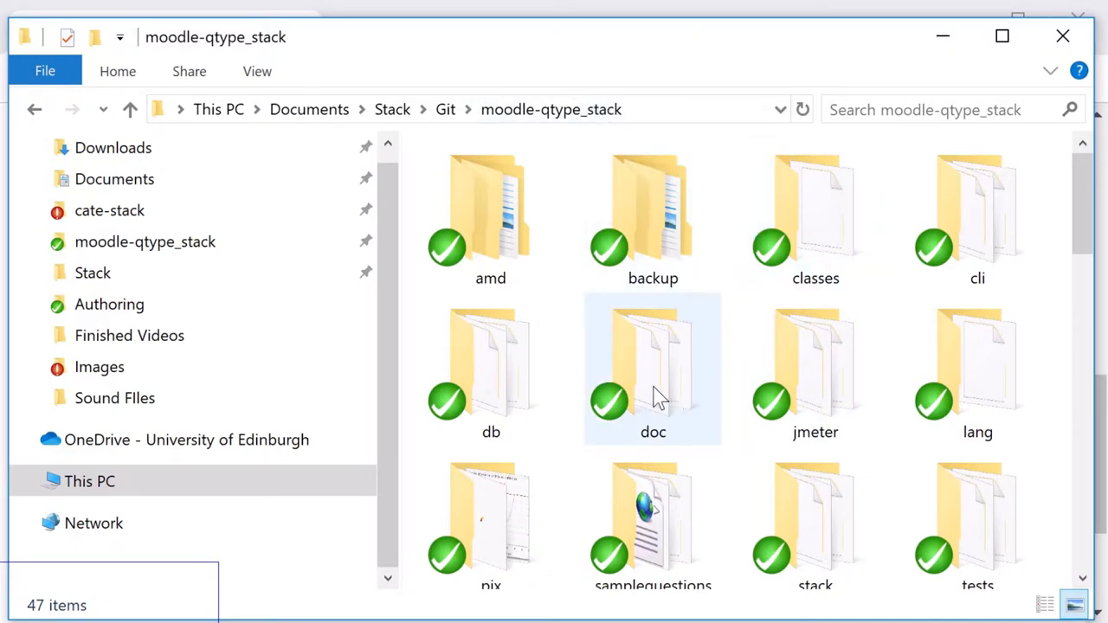
Browse into moodle-qtype_stack's doc/en folder, then switch to the Typora website
double_click(653, 367)
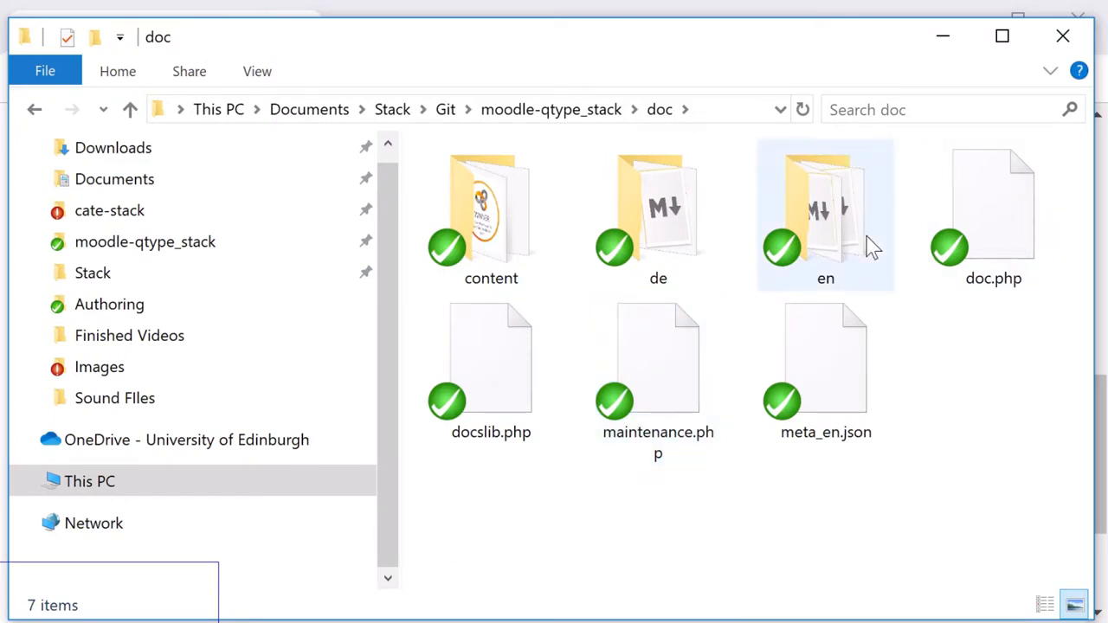
double_click(825, 208)
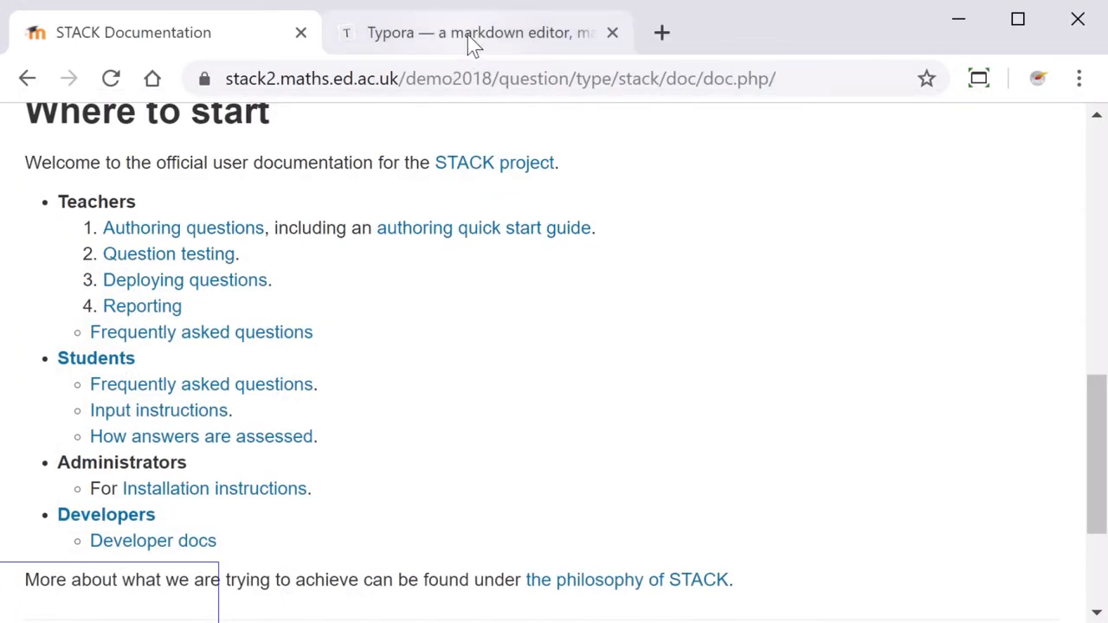
click(476, 33)
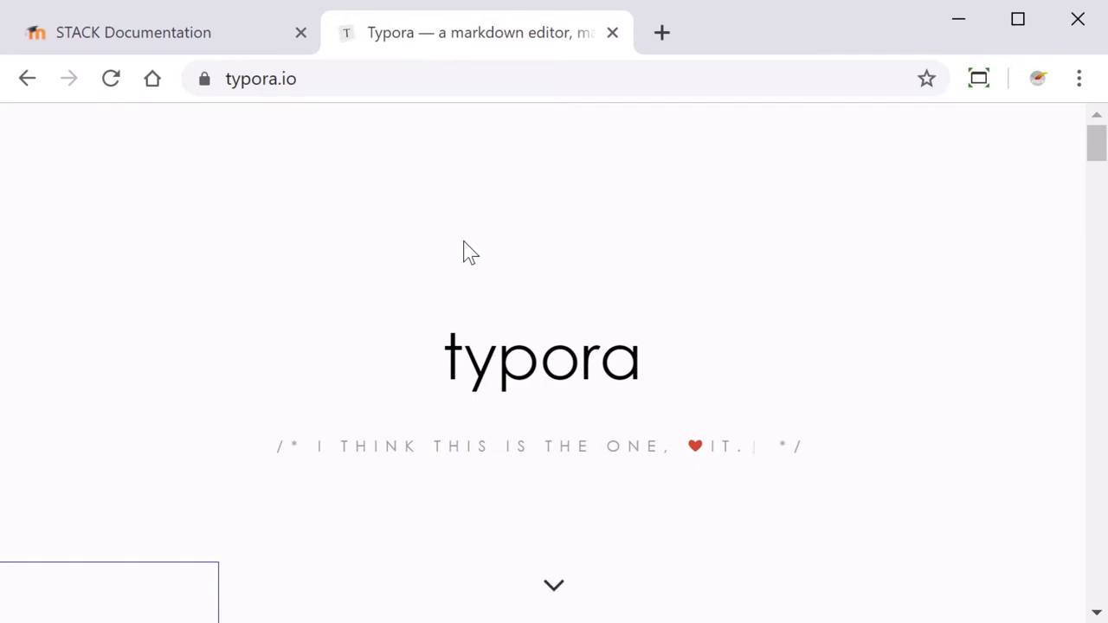